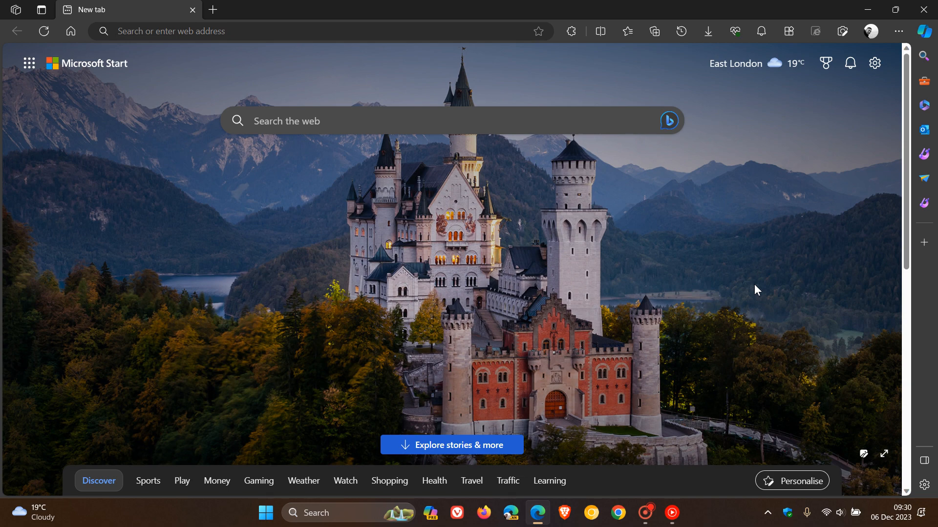
mouse_move(906, 147)
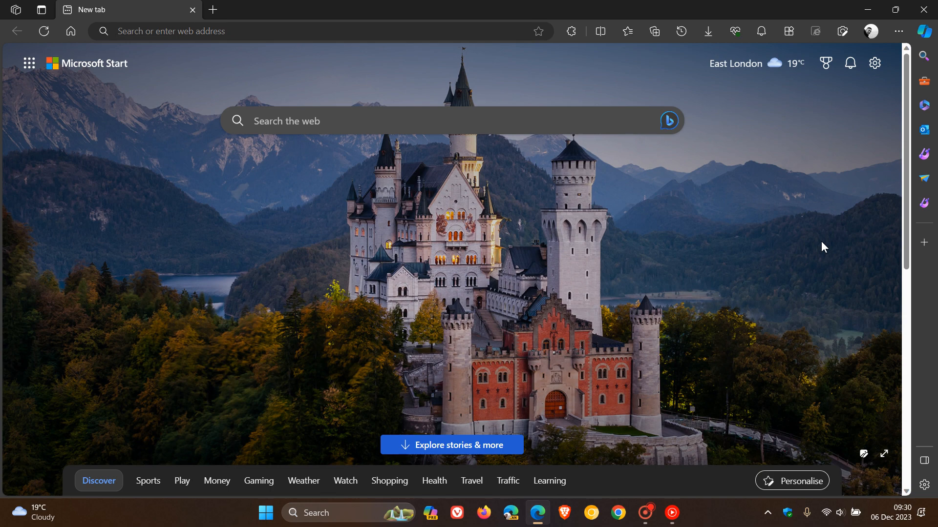
mouse_move(869, 293)
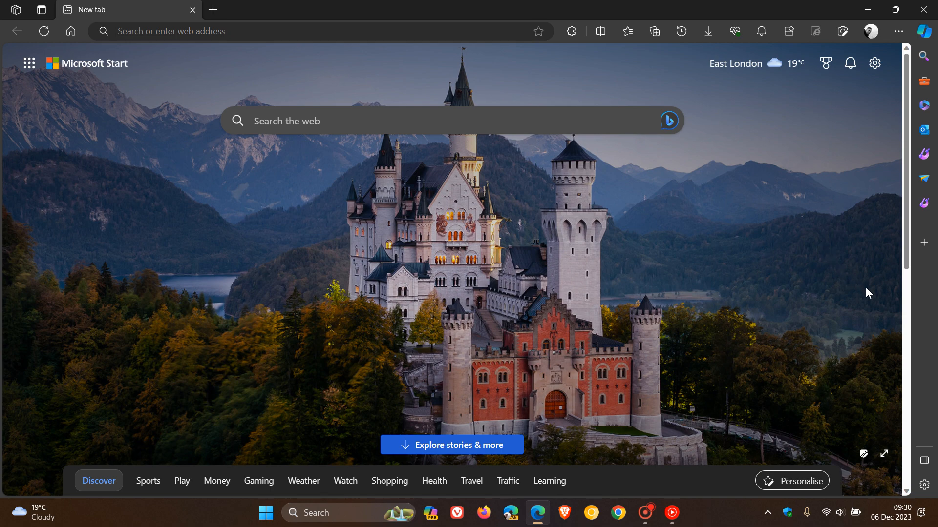
- Show the Customize pane via the sidebar + button and browse its app list
left_click(924, 242)
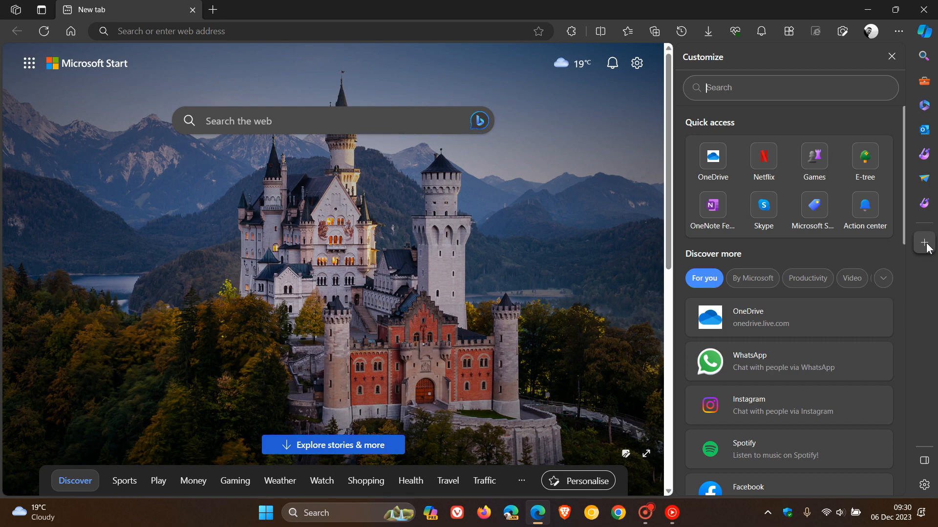
mouse_move(815, 256)
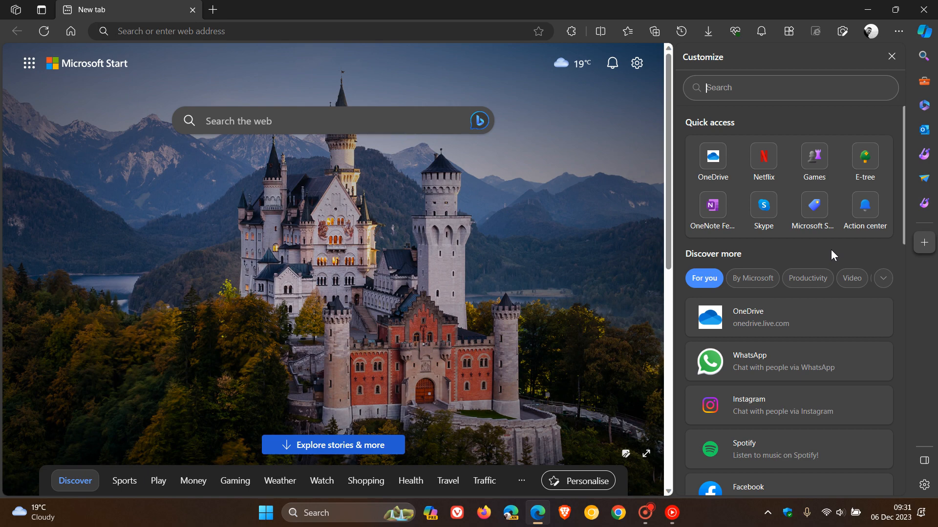
mouse_move(825, 250)
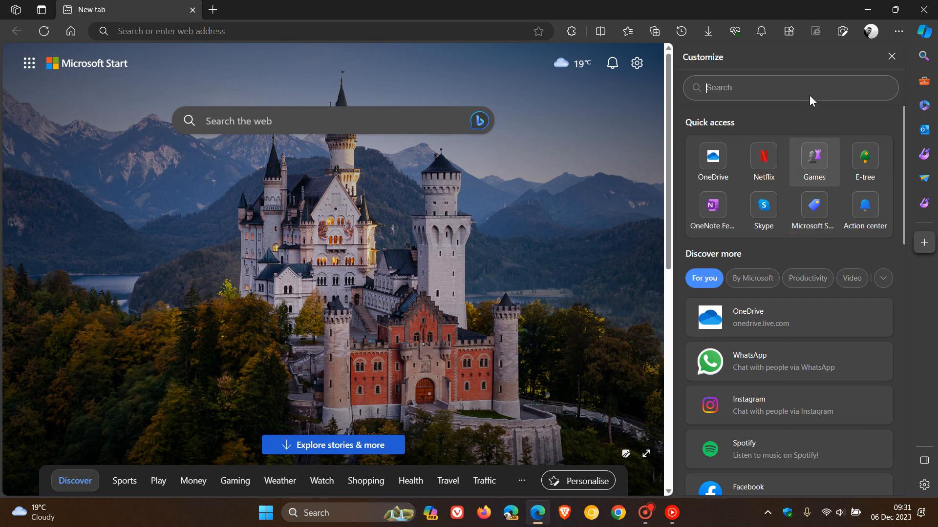
scroll("down", 3)
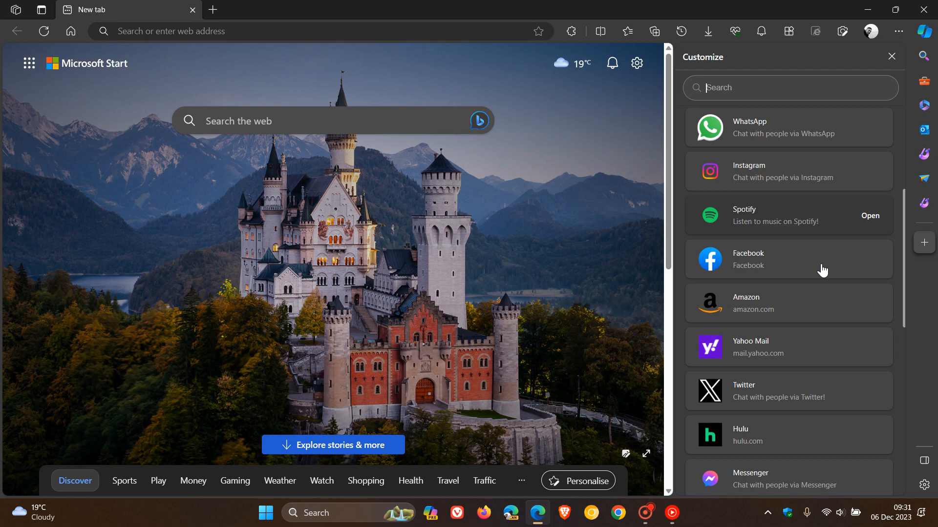
scroll("down", 3)
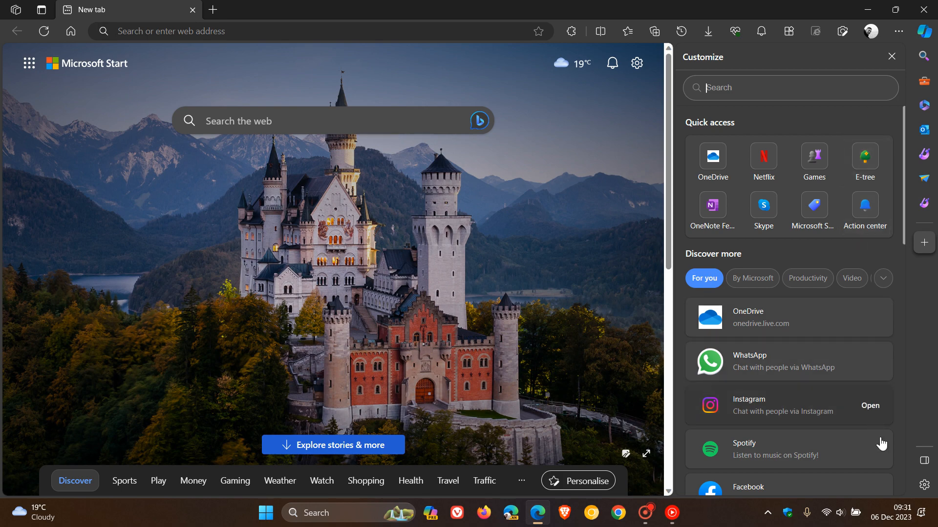
mouse_move(926, 106)
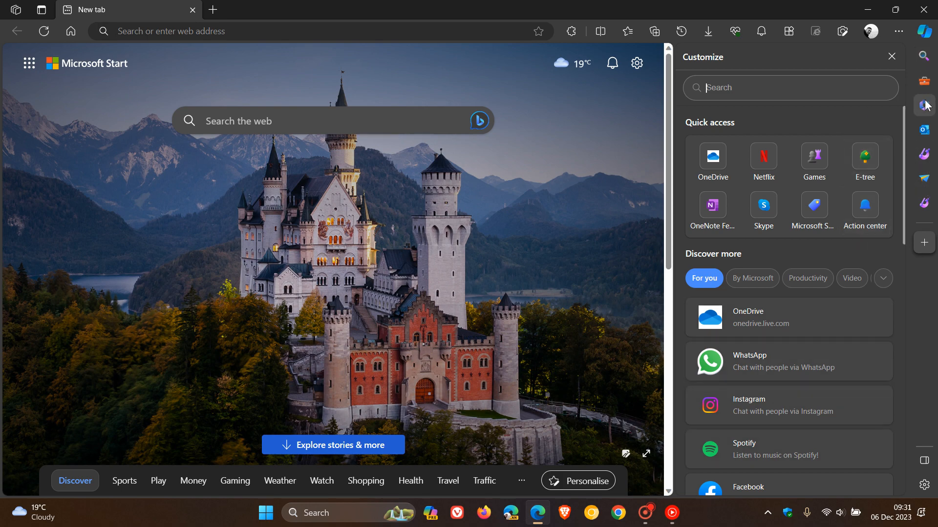
mouse_move(705, 162)
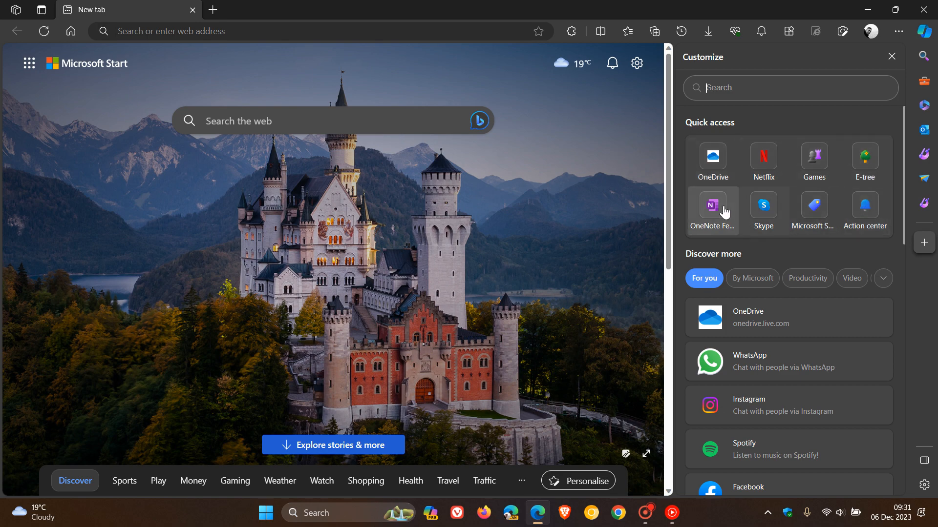
mouse_move(712, 158)
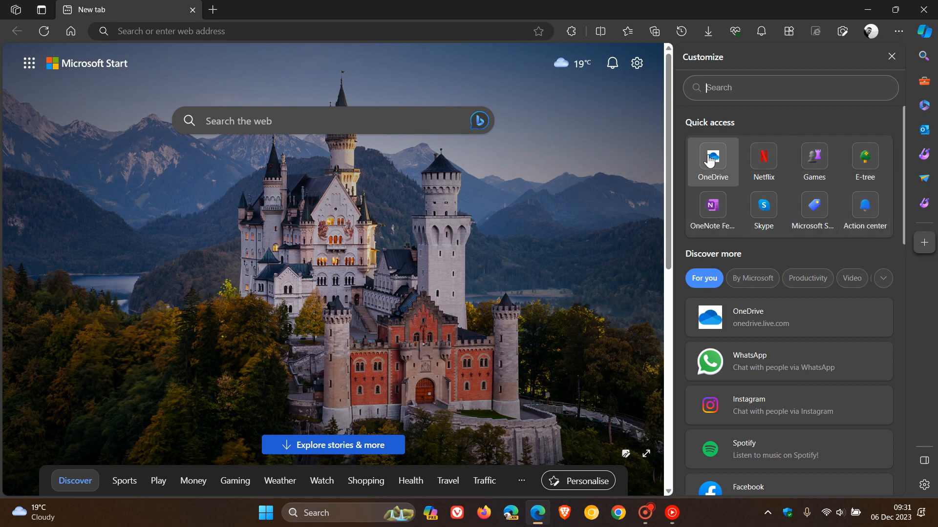
mouse_move(809, 151)
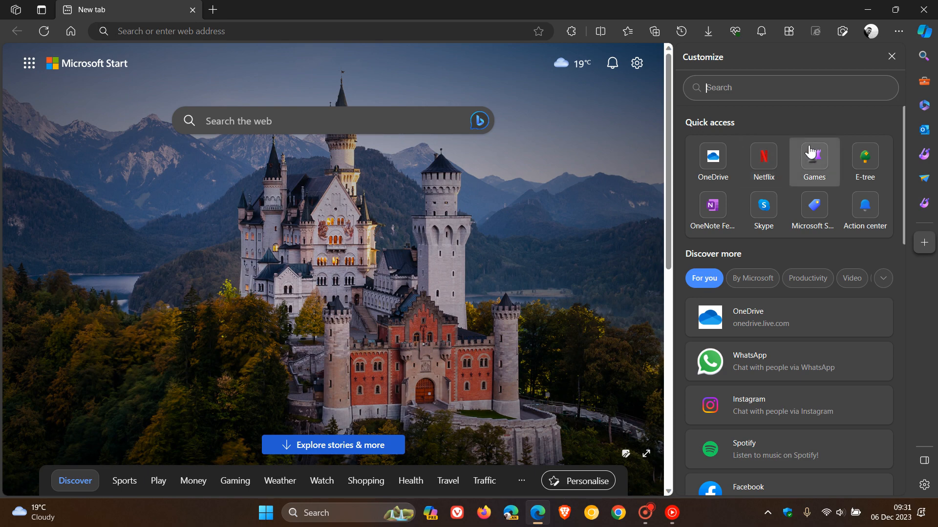
mouse_move(813, 205)
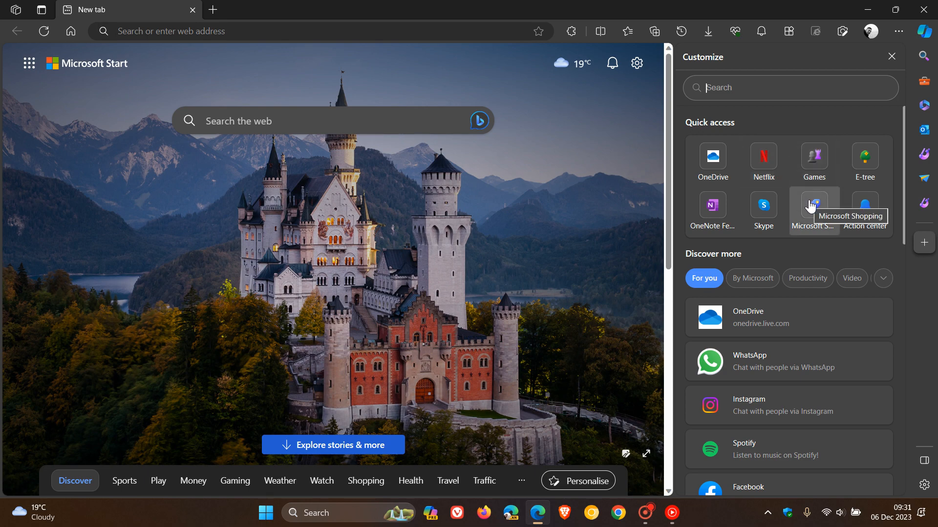
mouse_move(871, 264)
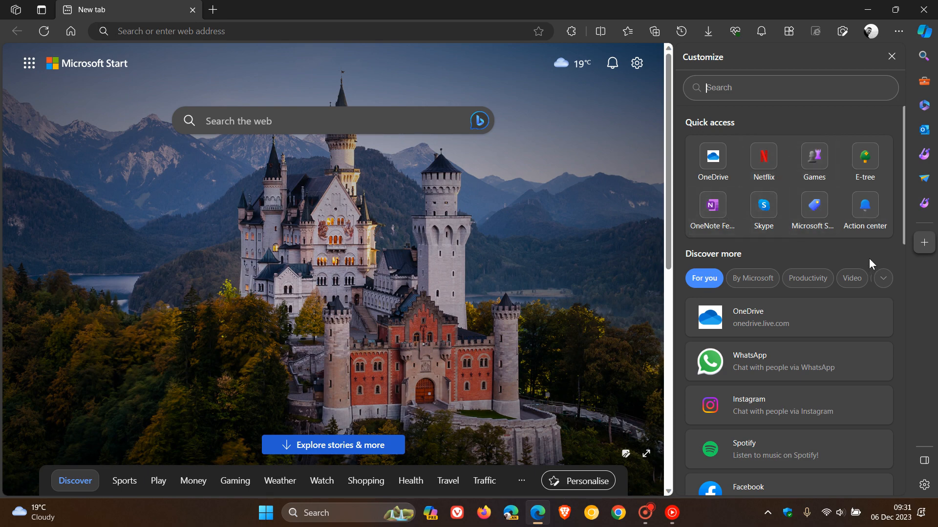
- Scroll through the For you suggestions toward the By Microsoft category of apps
scroll("down", 3)
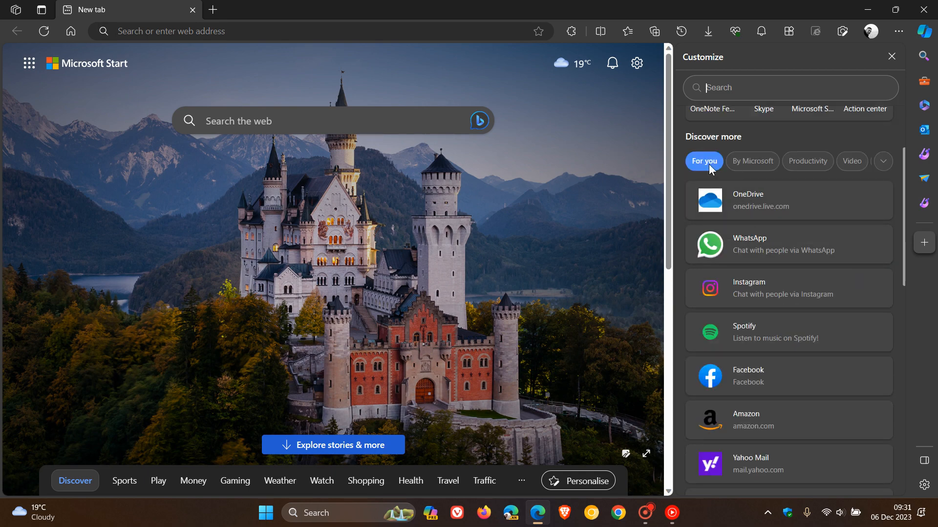
scroll("down", 3)
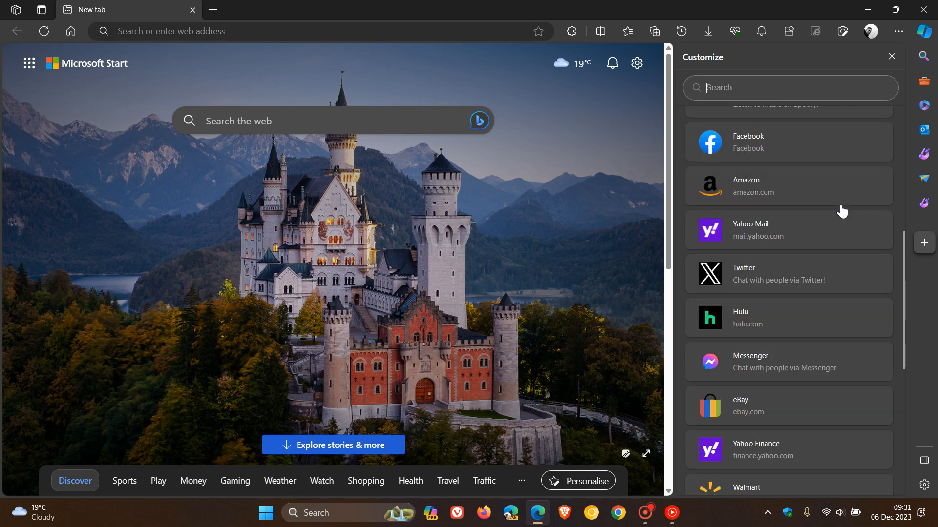
scroll("down", 3)
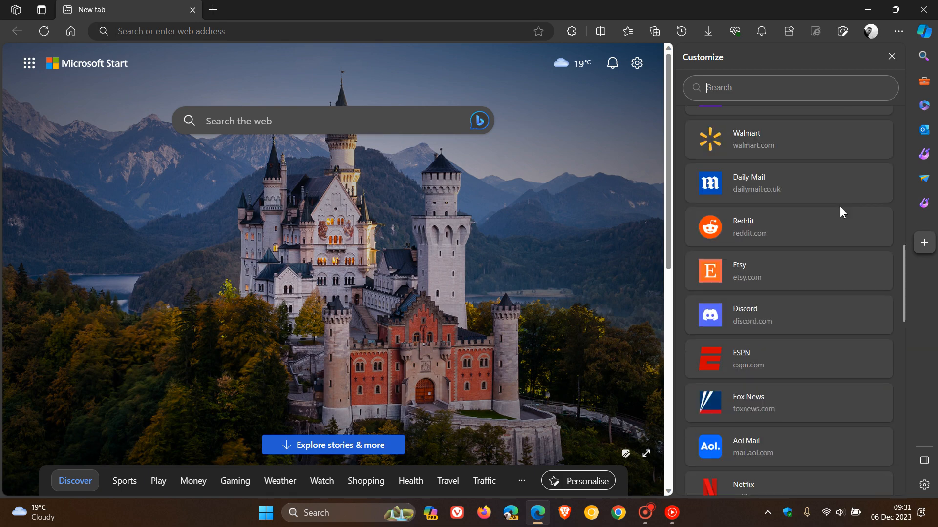
scroll("down", 3)
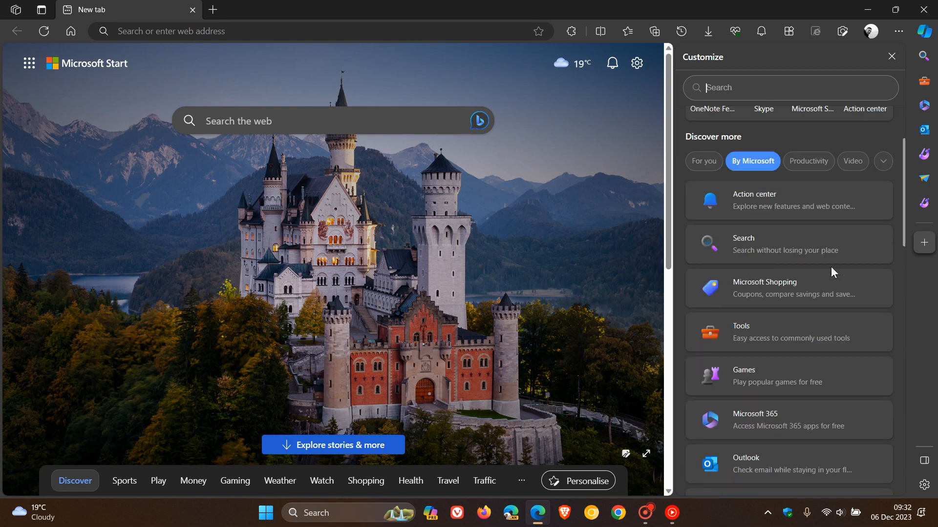
- Cycle through Productivity, Video, Education and Finance categories, ending on the finance apps
left_click(808, 161)
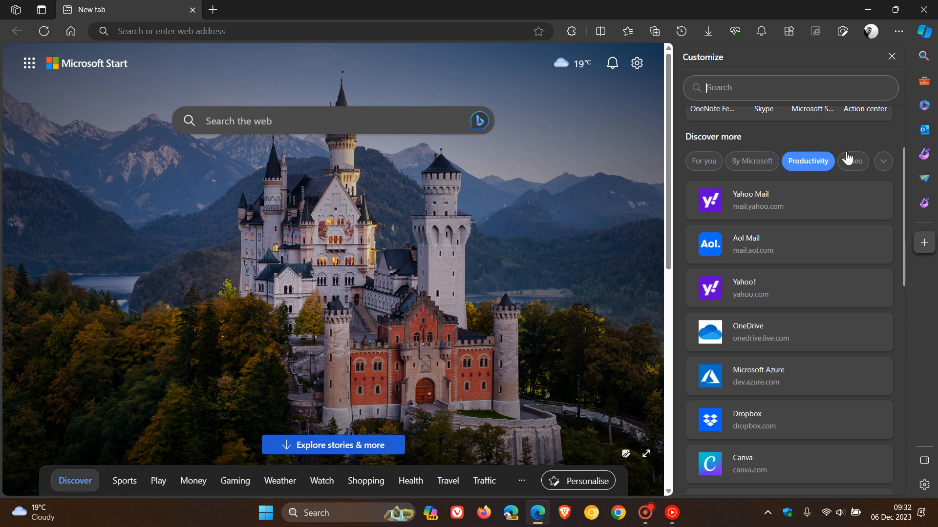
left_click(851, 161)
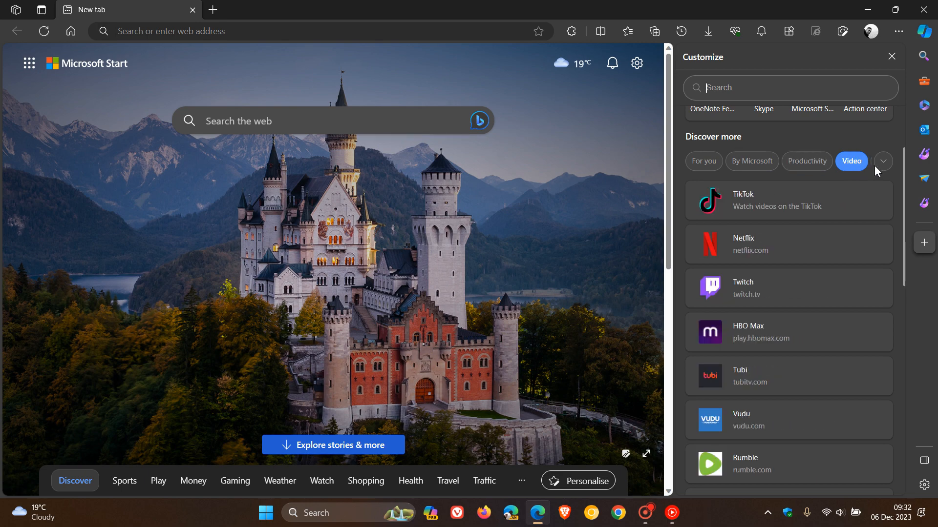
left_click(883, 161)
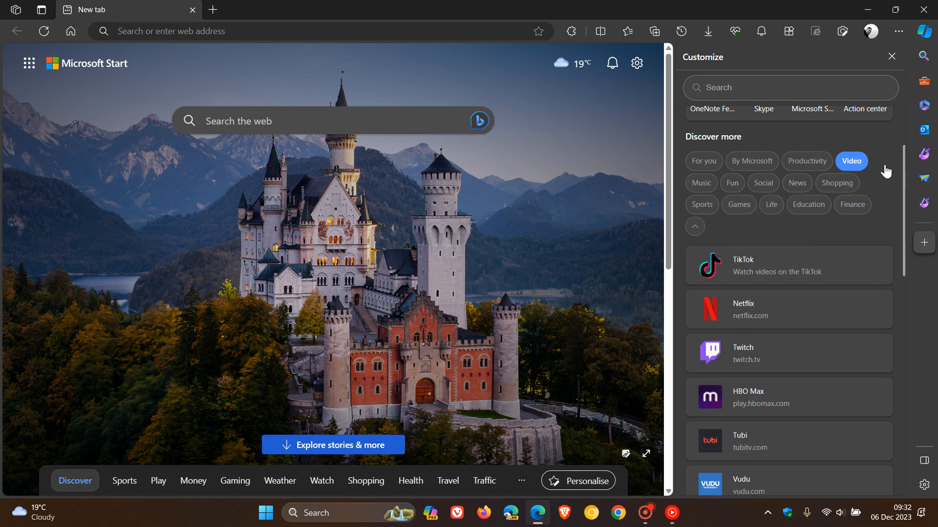
mouse_move(797, 183)
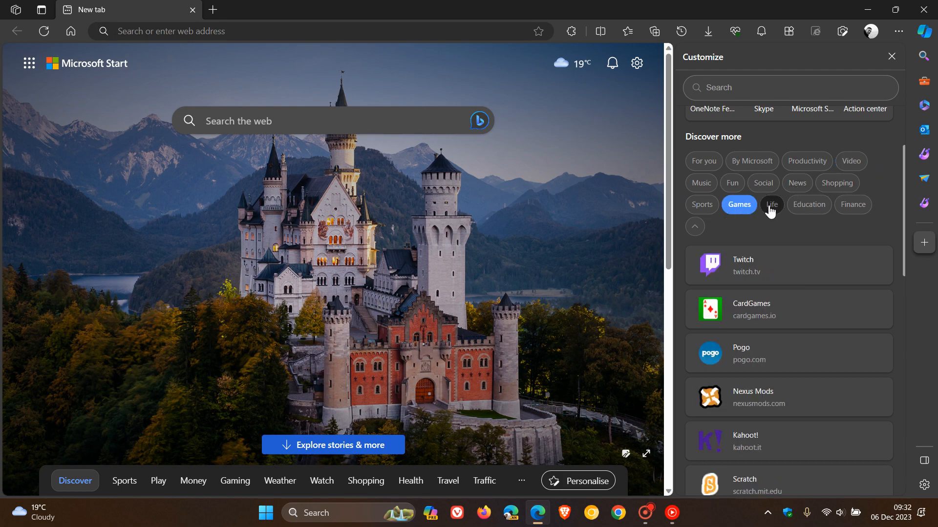
left_click(809, 205)
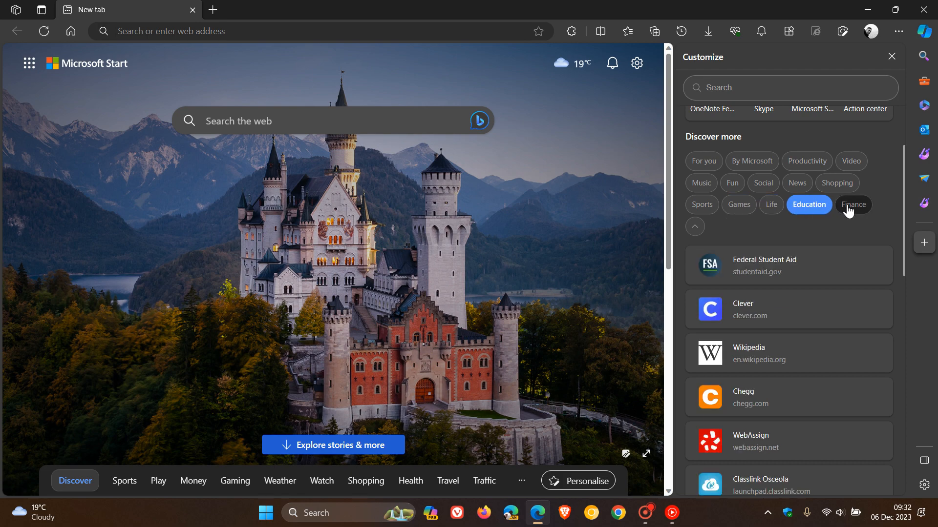
left_click(853, 205)
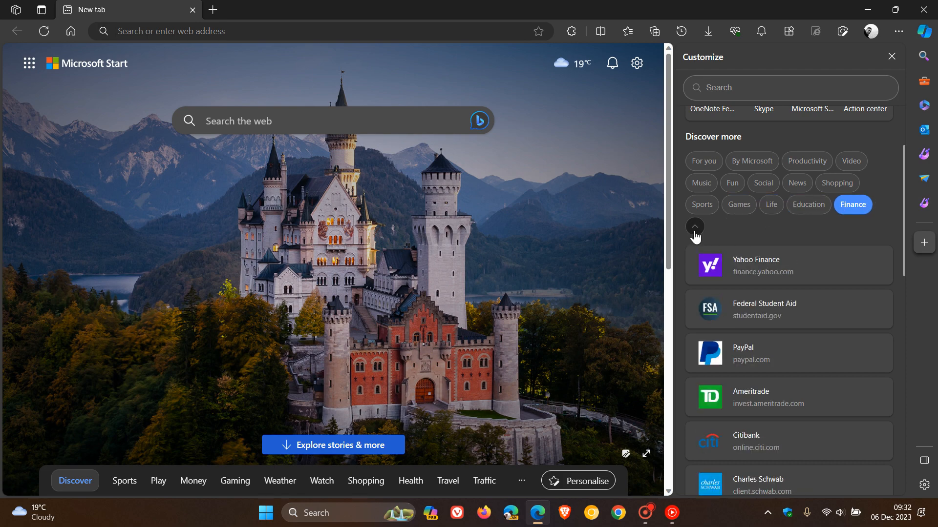
left_click(695, 226)
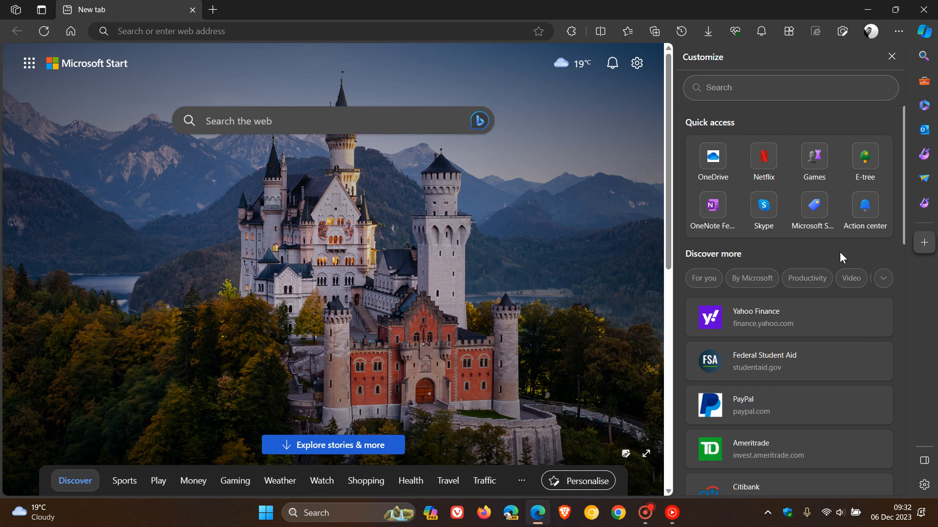
mouse_move(832, 250)
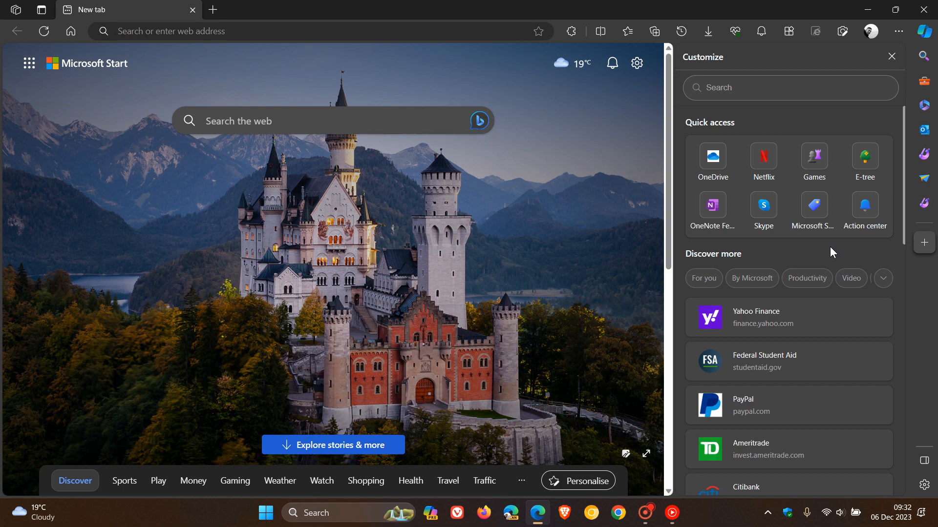
- Show the Productivity suggestions and bring OneDrive into view to open it in the sidebar
left_click(806, 279)
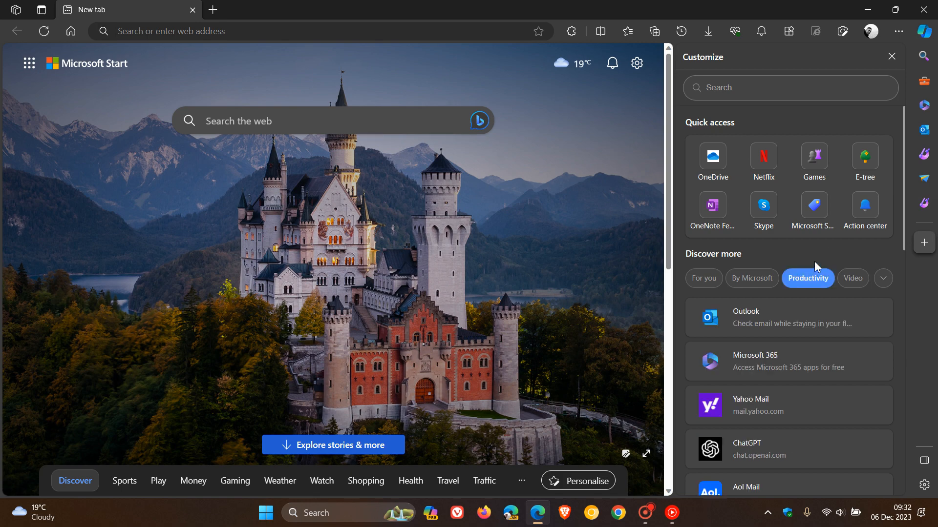
scroll("down", 3)
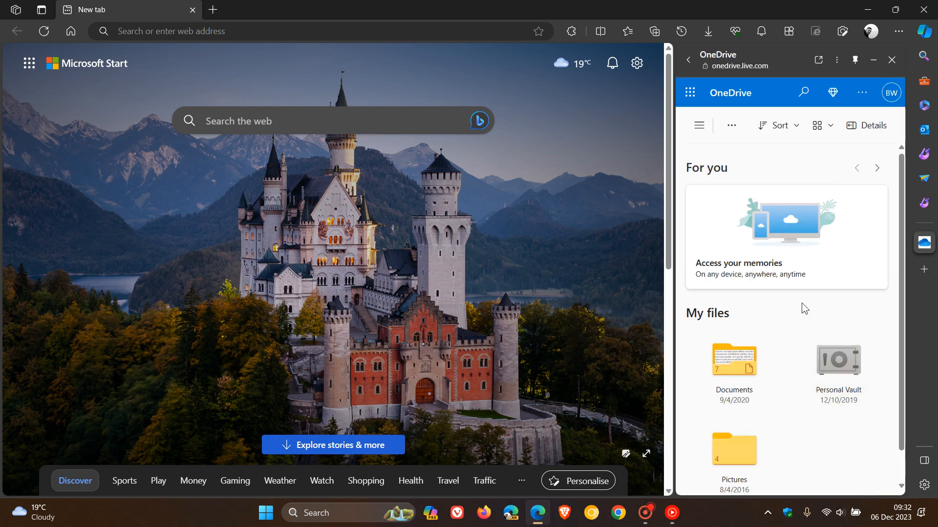
mouse_move(924, 243)
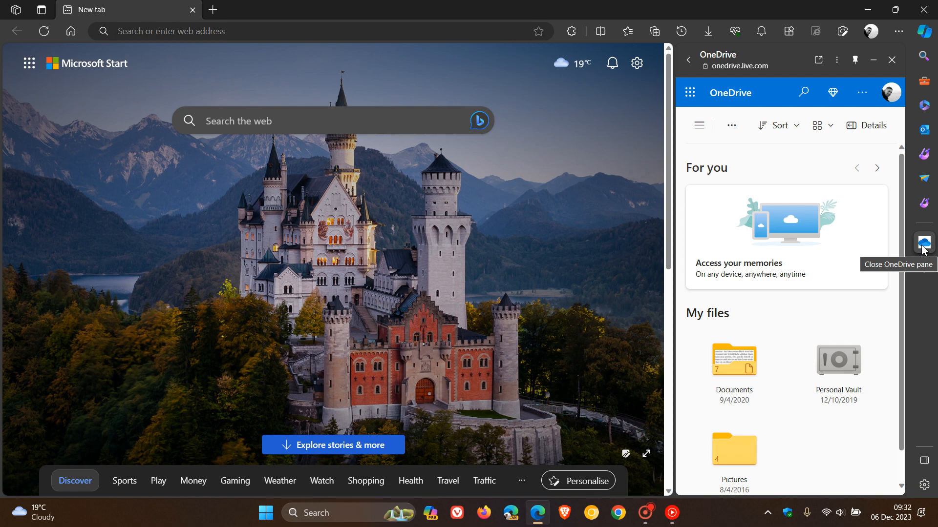
- Use the OneDrive icon's context menu to pin it, then close its side pane
right_click(922, 241)
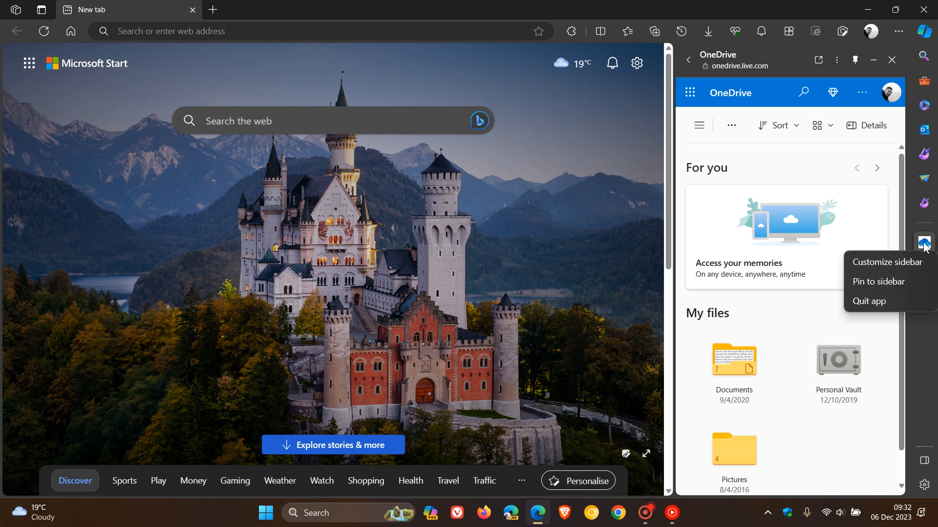
mouse_move(894, 290)
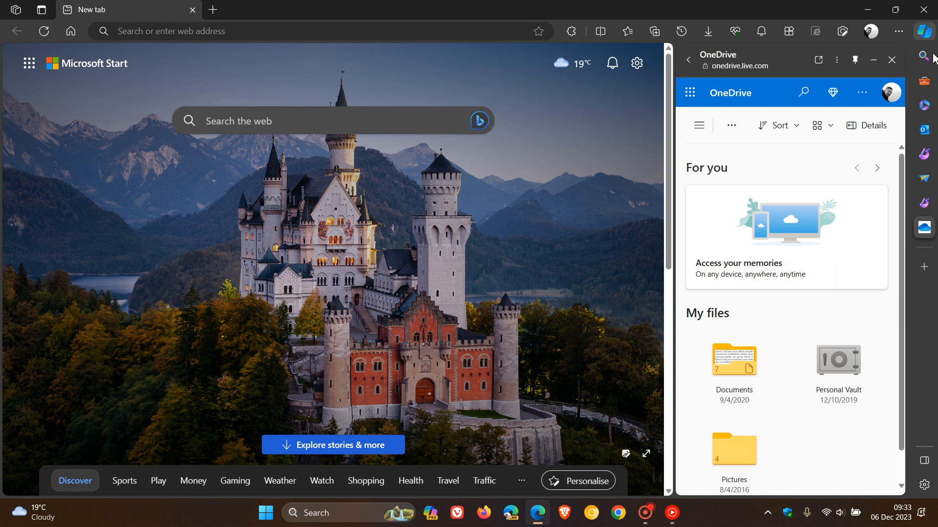
mouse_move(924, 228)
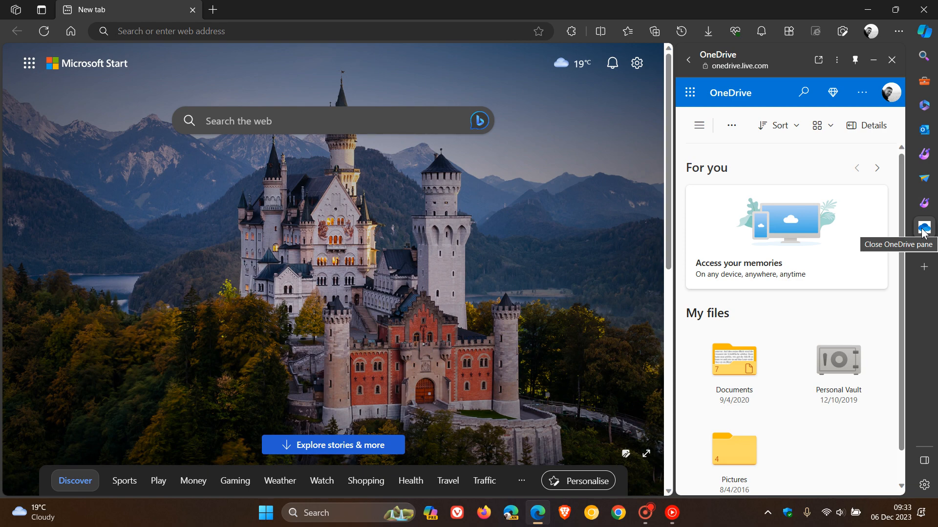
right_click(924, 224)
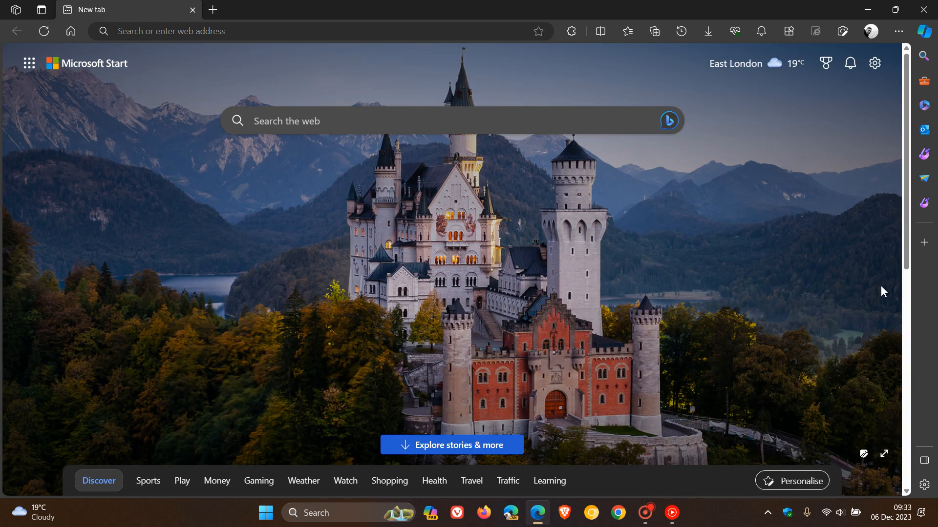
mouse_move(813, 342)
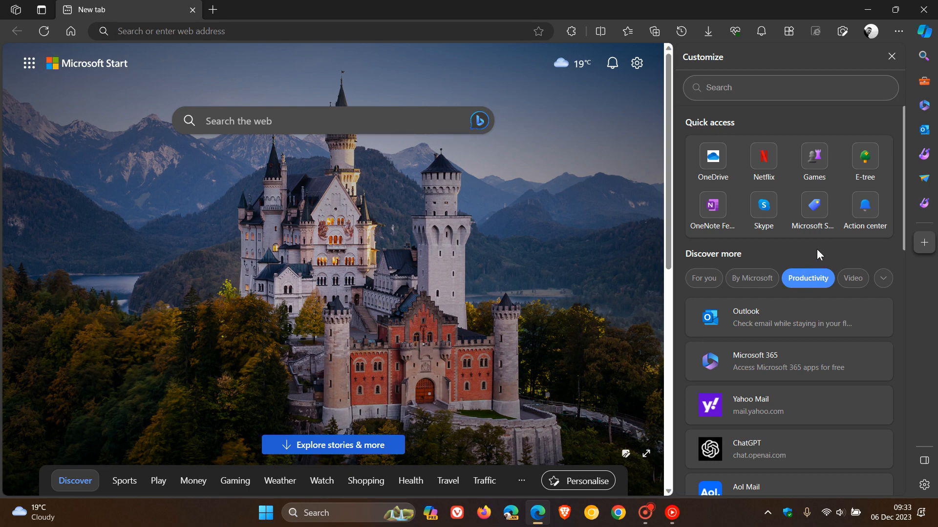
left_click(703, 278)
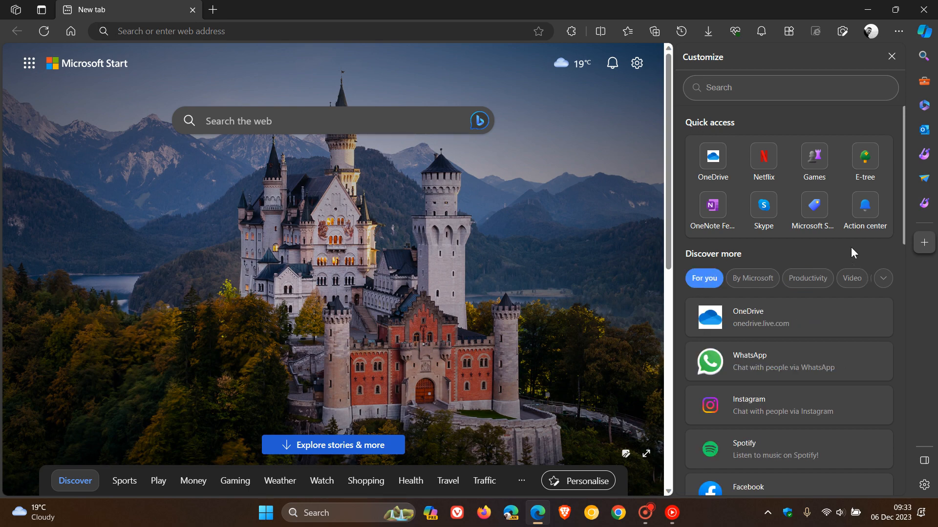
mouse_move(850, 258)
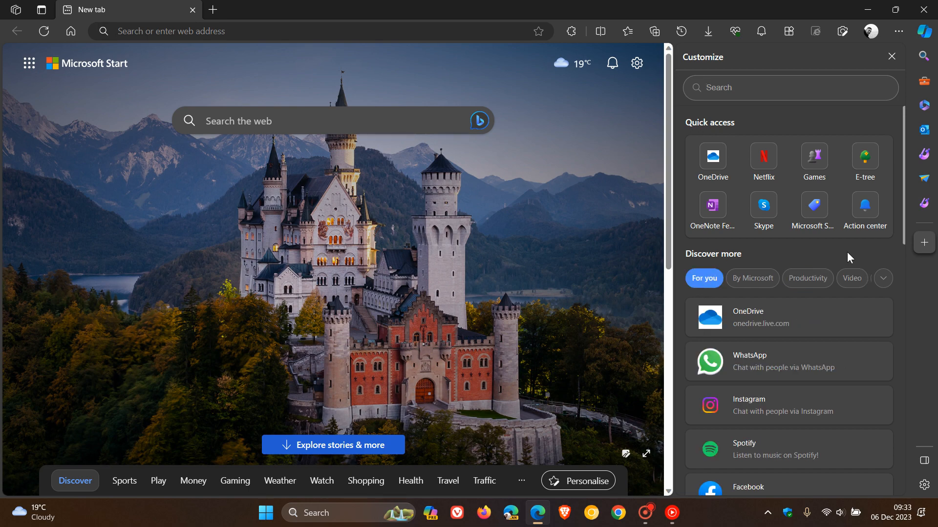
mouse_move(887, 85)
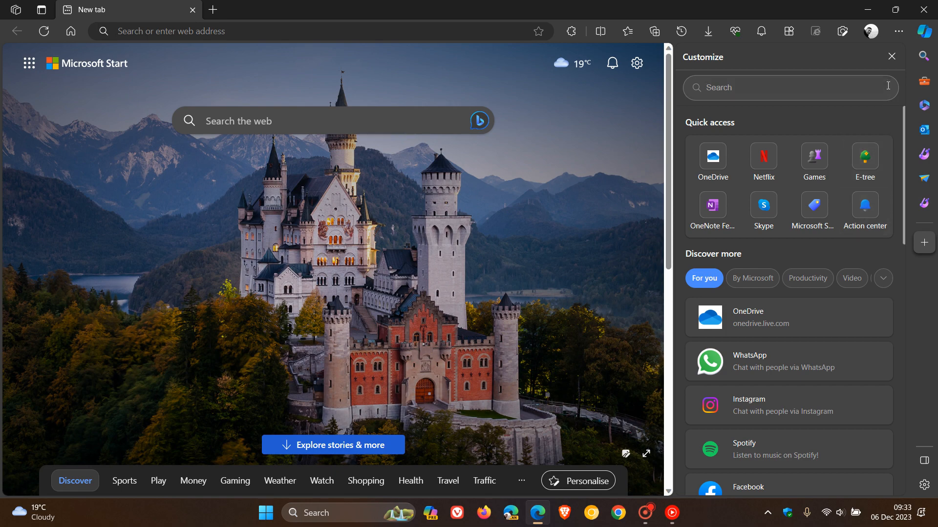
left_click(889, 57)
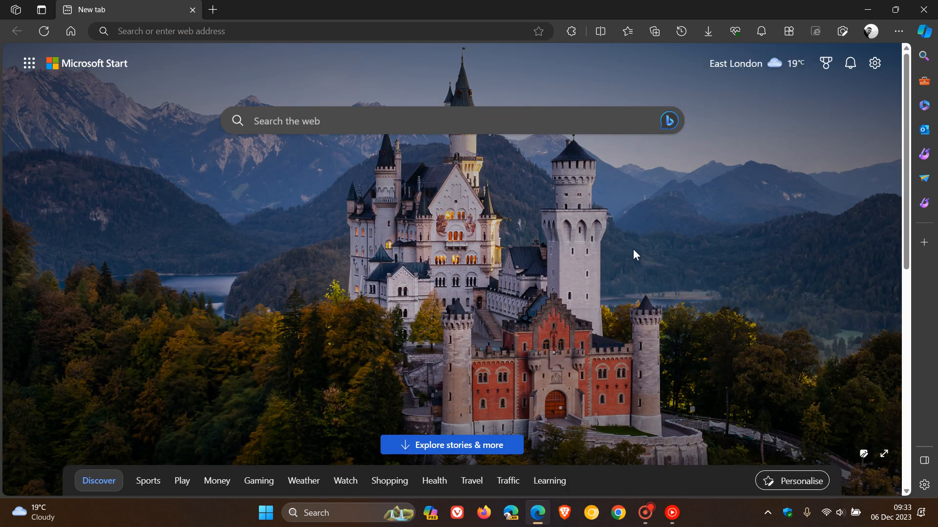